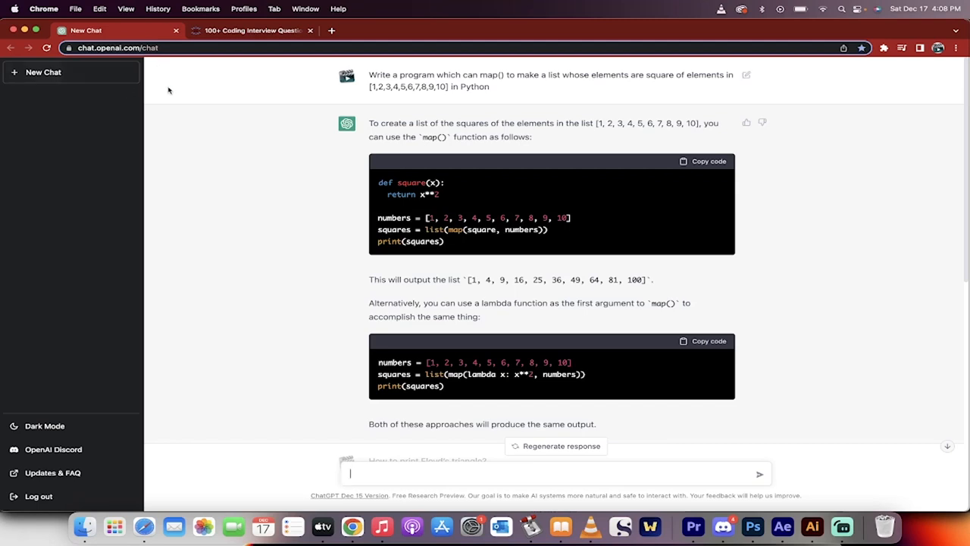
pyautogui.moveTo(241, 252)
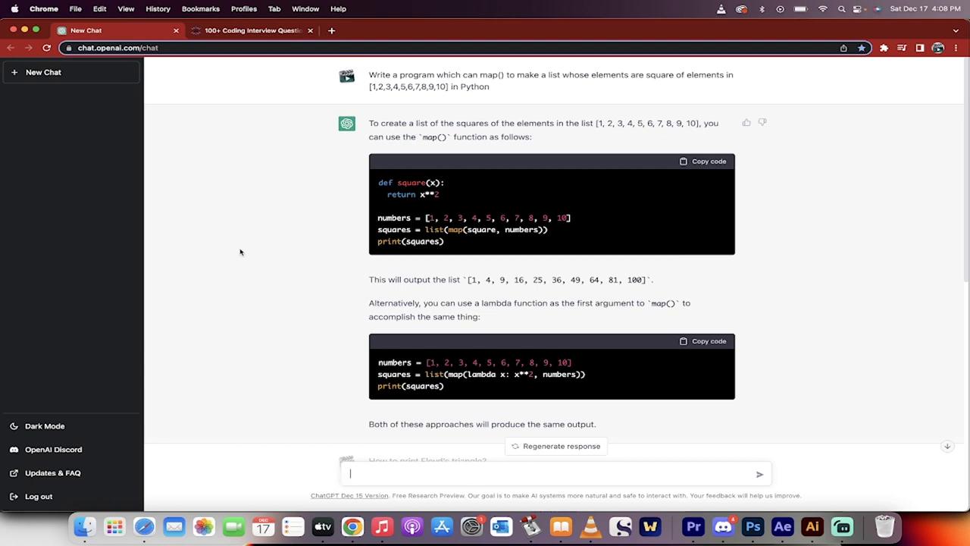
pyautogui.moveTo(455, 154)
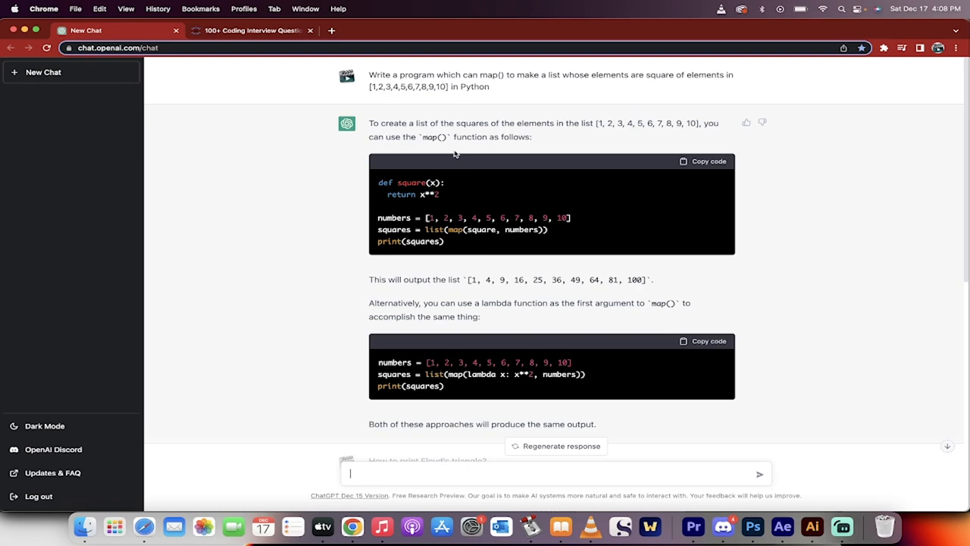
pyautogui.moveTo(338, 62)
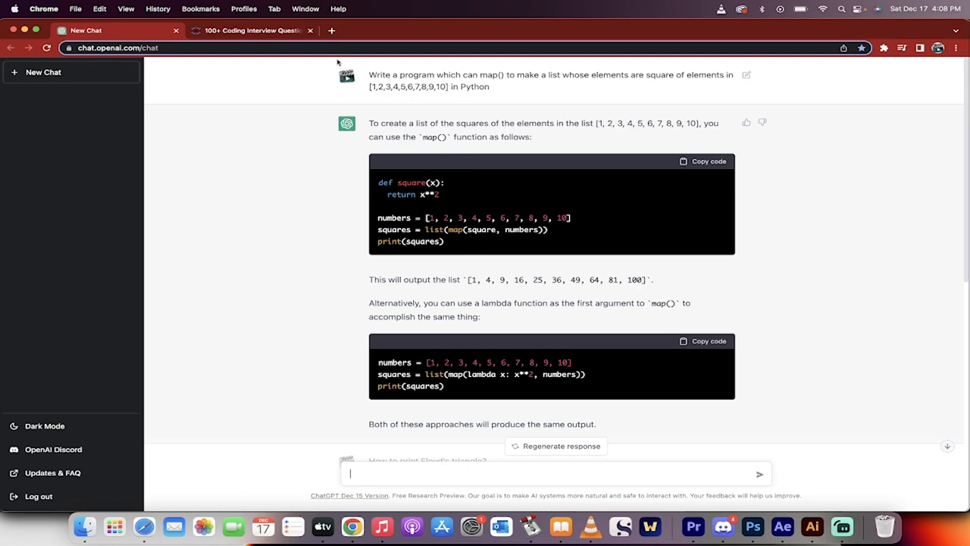
# Switch to the '100+ Coding Interview Questions' article to see its numbered question list
pyautogui.click(250, 30)
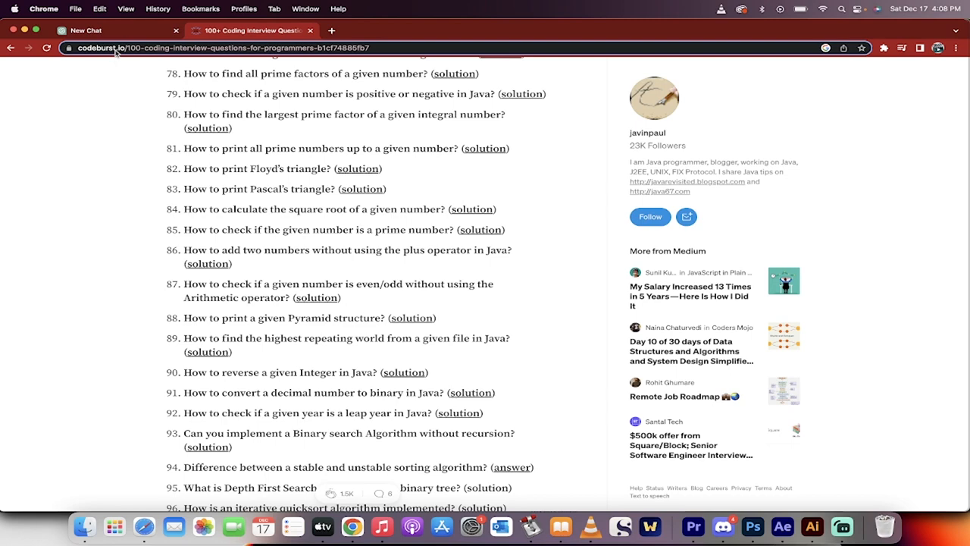
# Return to the ChatGPT conversation and read down to the Floyd's triangle code and five-row output
pyautogui.click(113, 30)
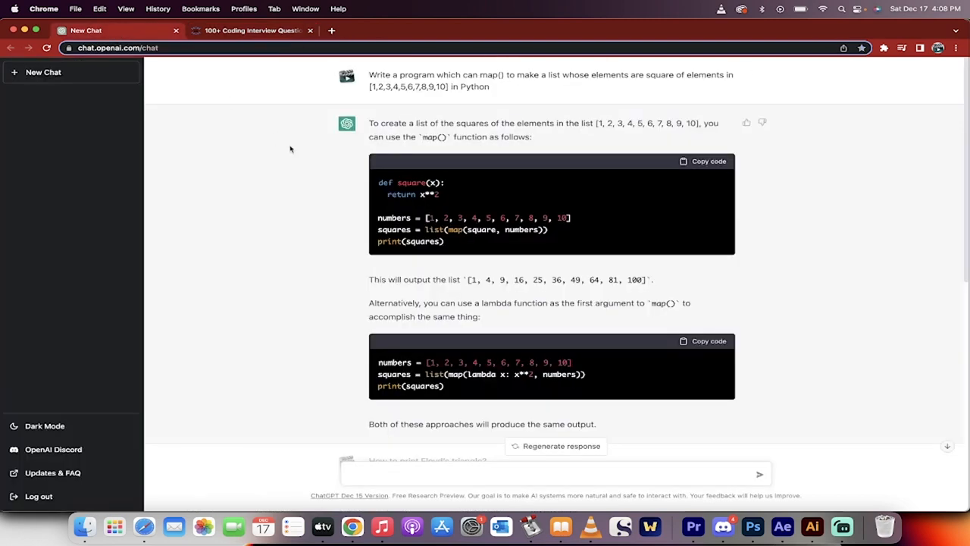
pyautogui.moveTo(366, 88)
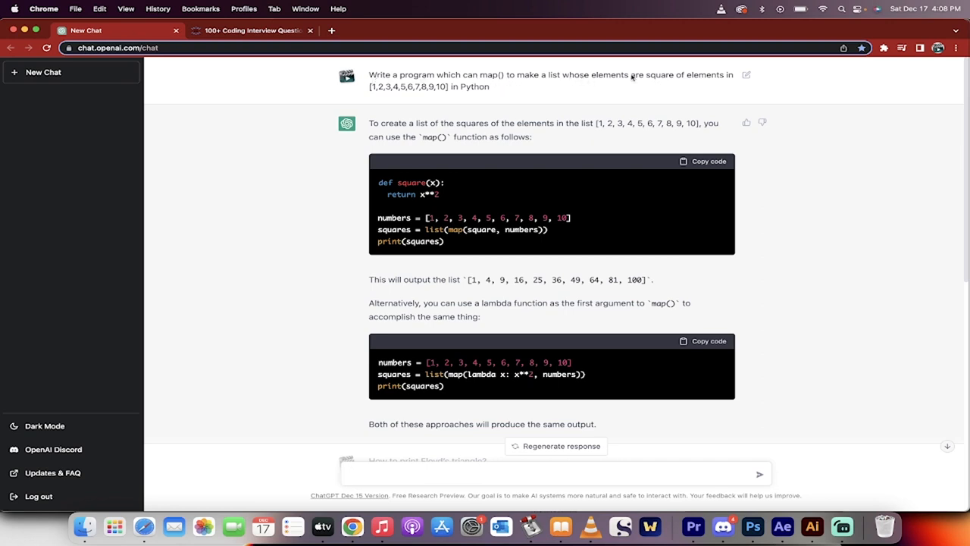
pyautogui.moveTo(363, 237)
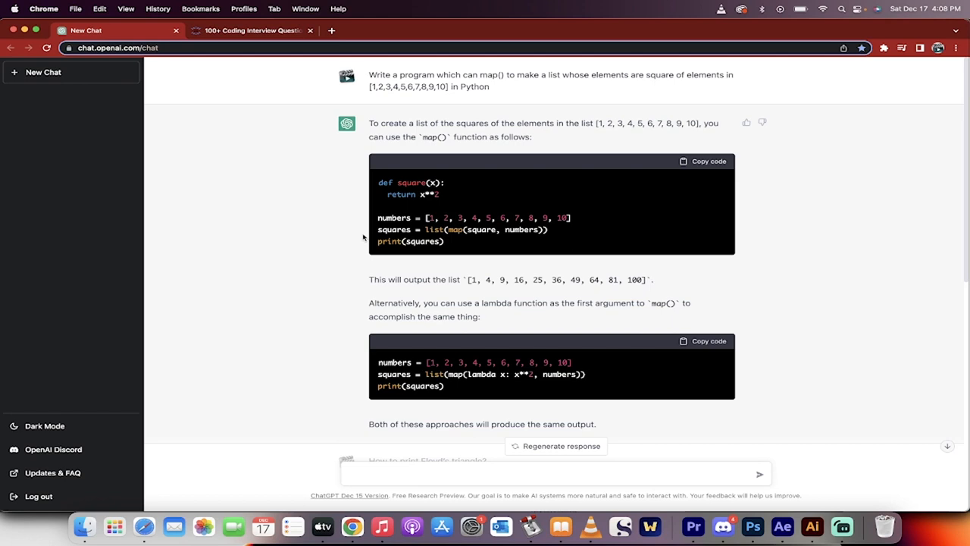
pyautogui.scroll(-3)
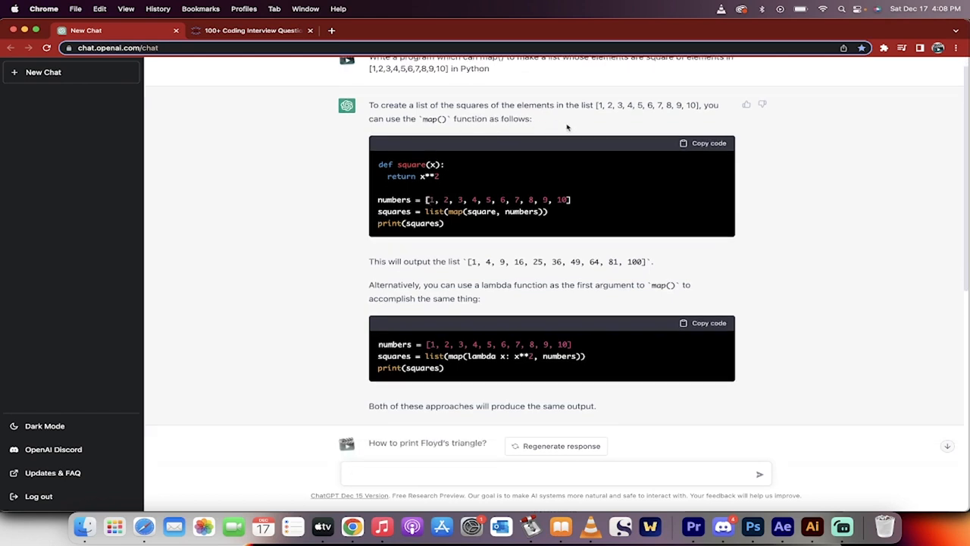
pyautogui.scroll(-3)
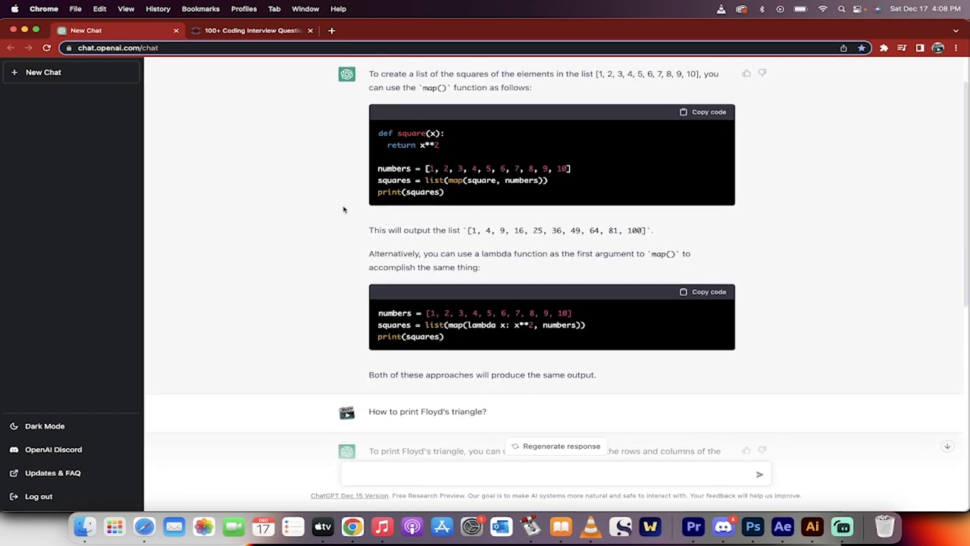
pyautogui.scroll(-3)
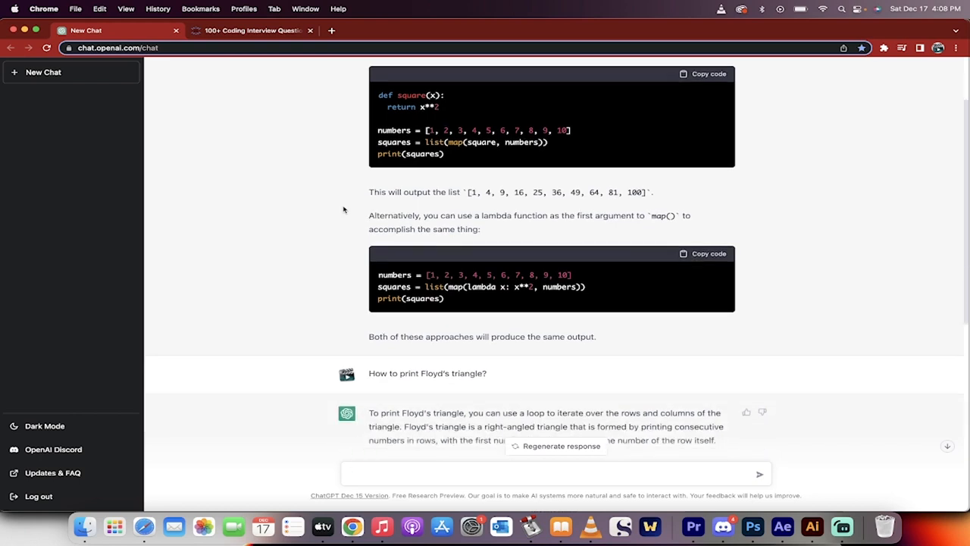
pyautogui.scroll(3)
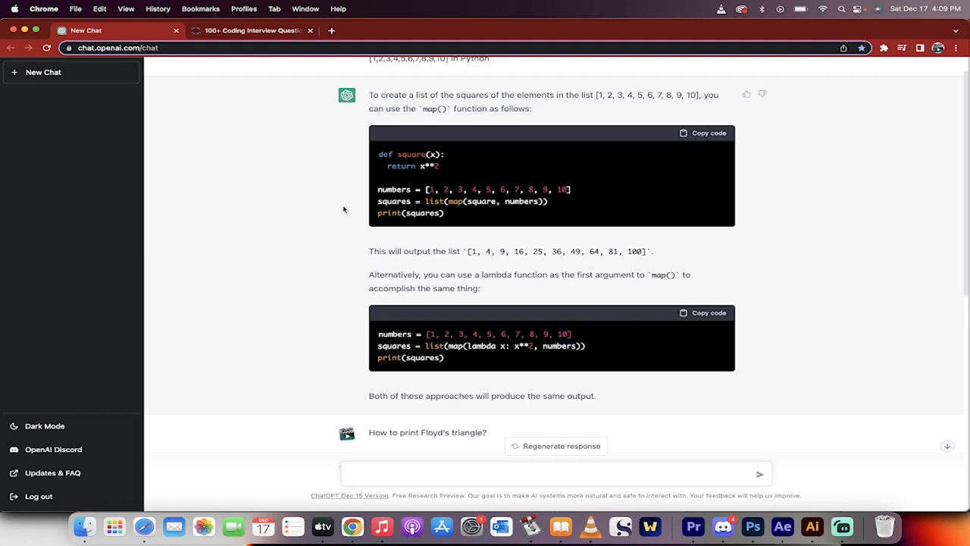
pyautogui.scroll(-3)
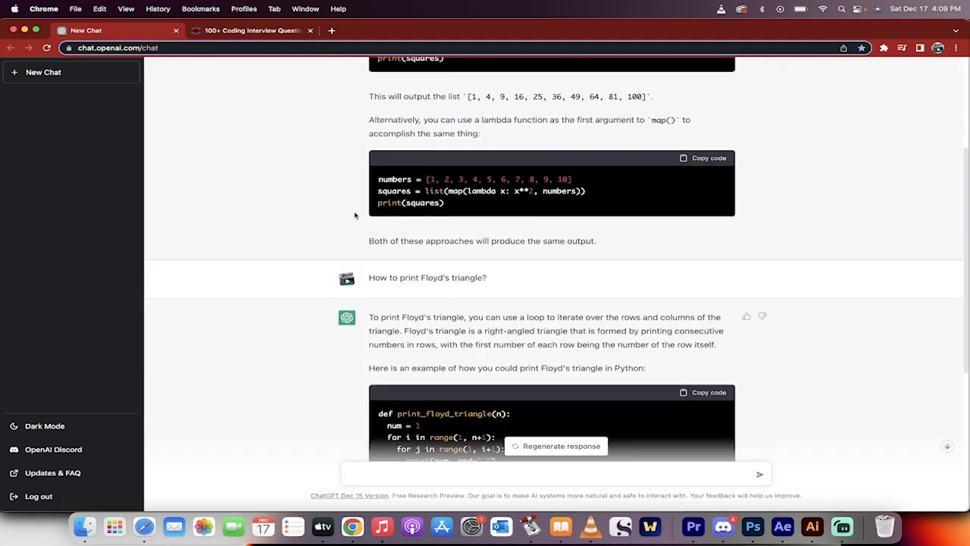
pyautogui.scroll(-3)
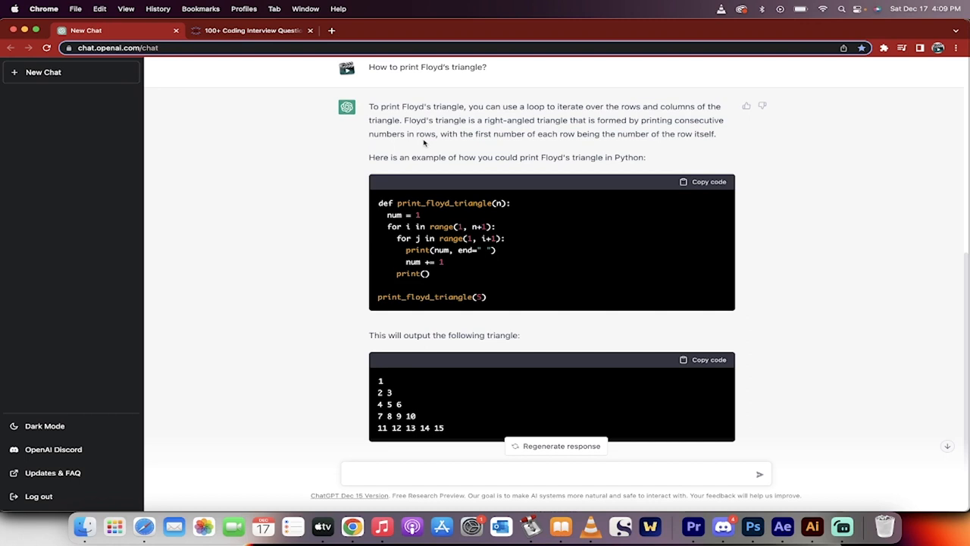
pyautogui.scroll(-3)
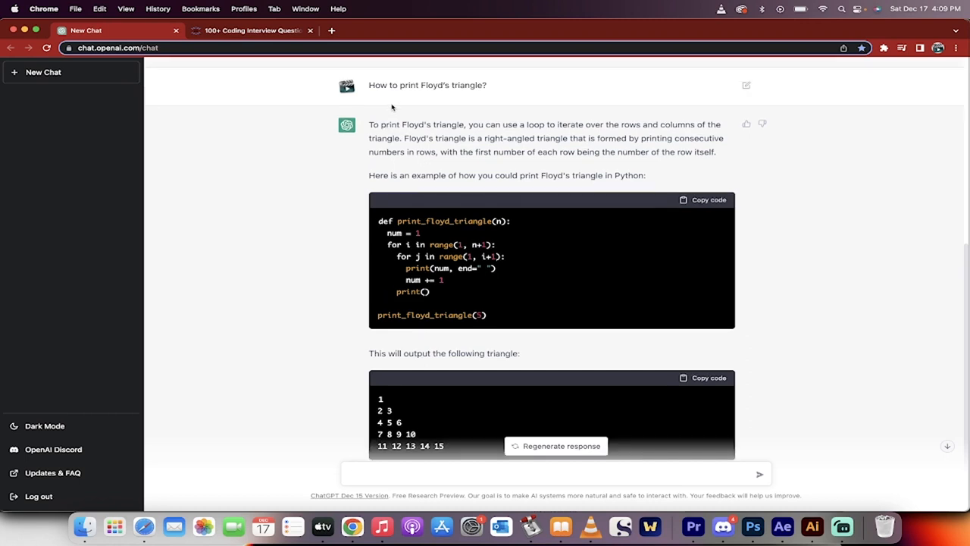
pyautogui.moveTo(393, 163)
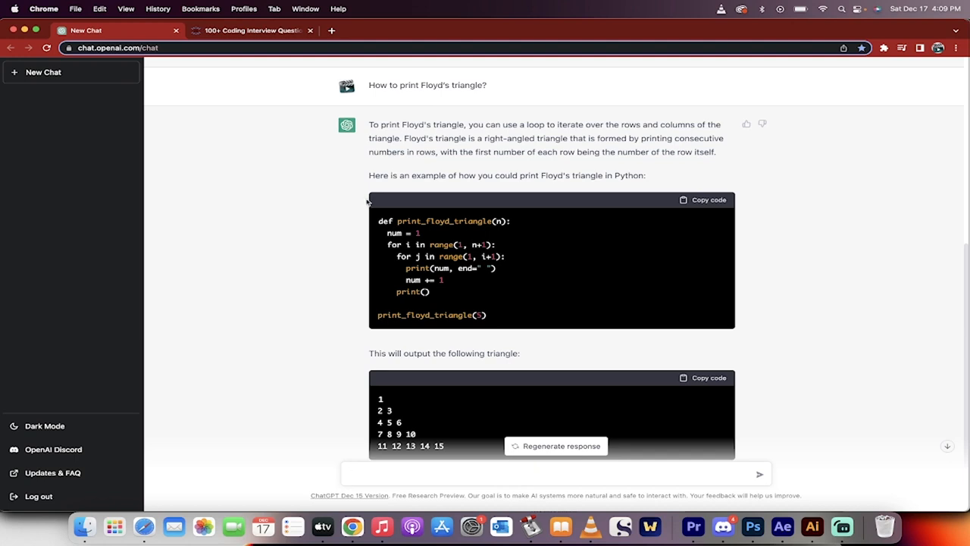
pyautogui.scroll(-3)
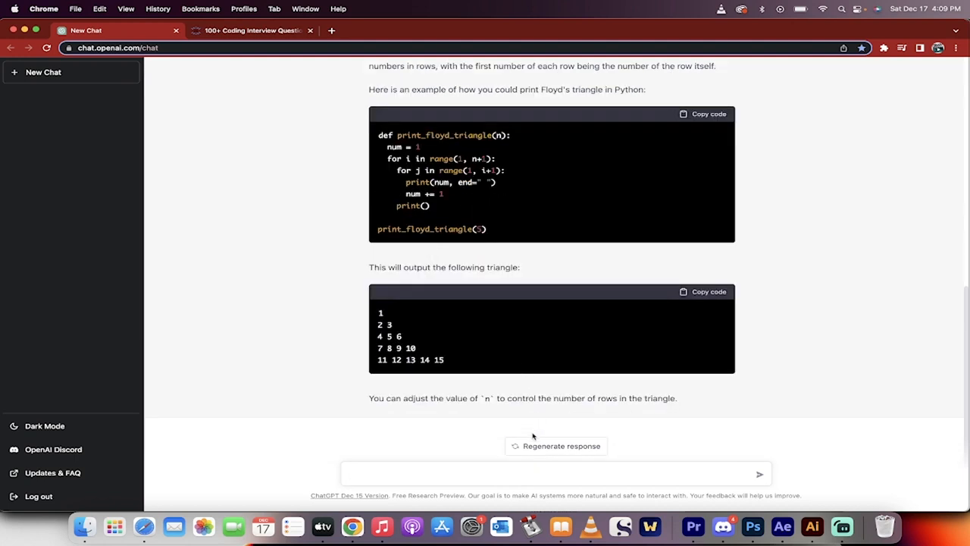
# Regenerate the Floyd's triangle answer and start drafting the light blue background question
pyautogui.click(556, 445)
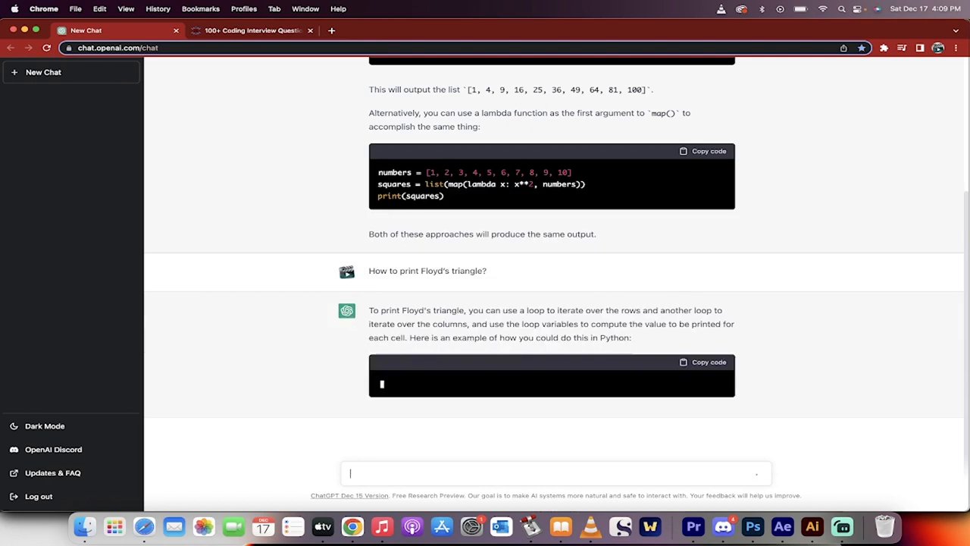
pyautogui.write('how')
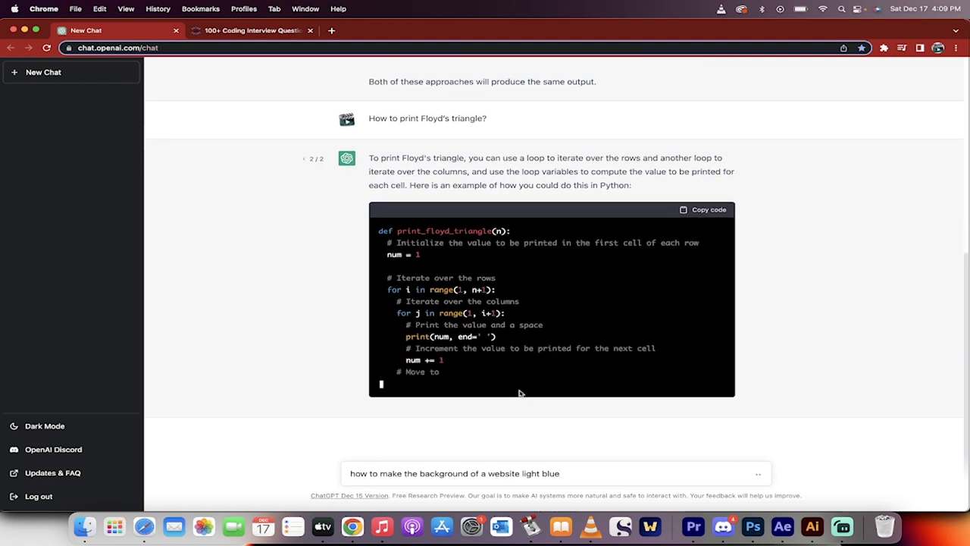
pyautogui.scroll(-3)
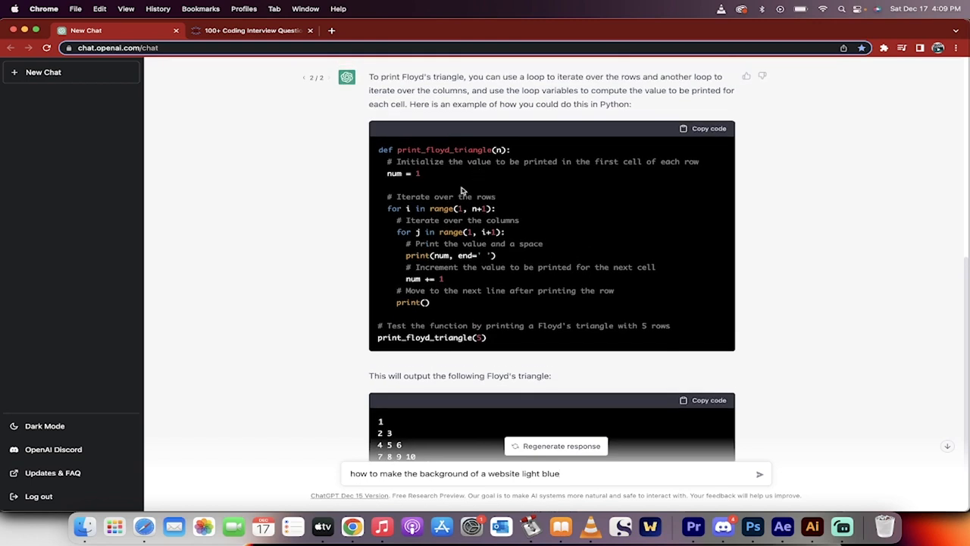
pyautogui.scroll(-3)
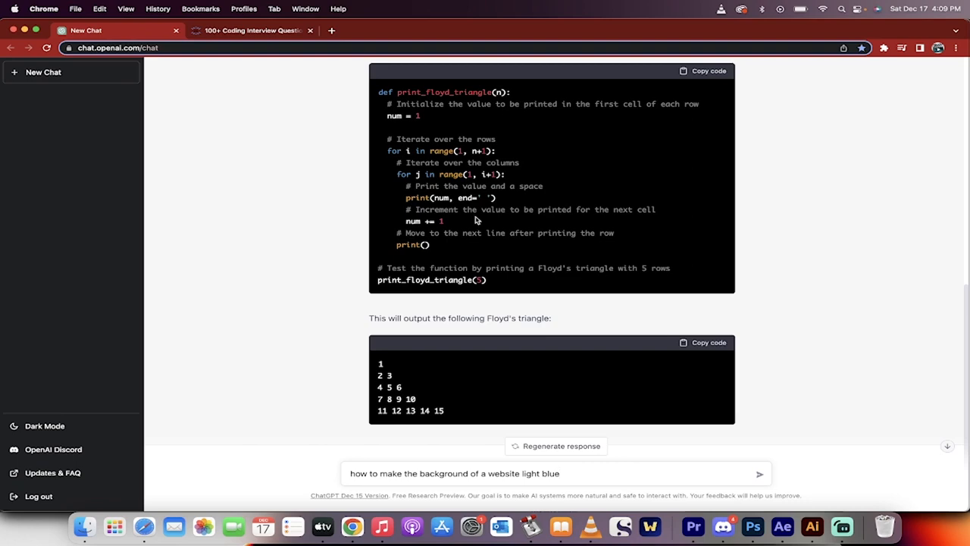
pyautogui.scroll(-3)
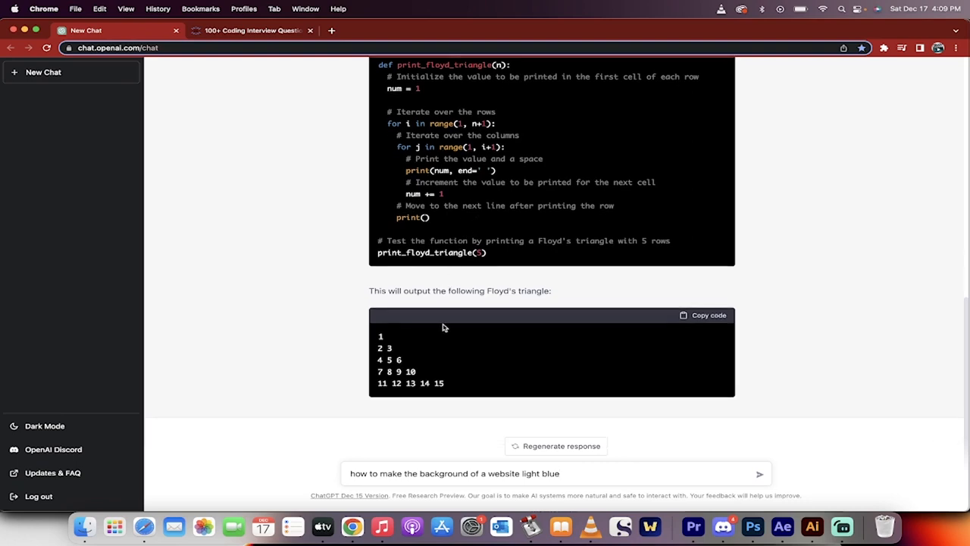
pyautogui.click(253, 31)
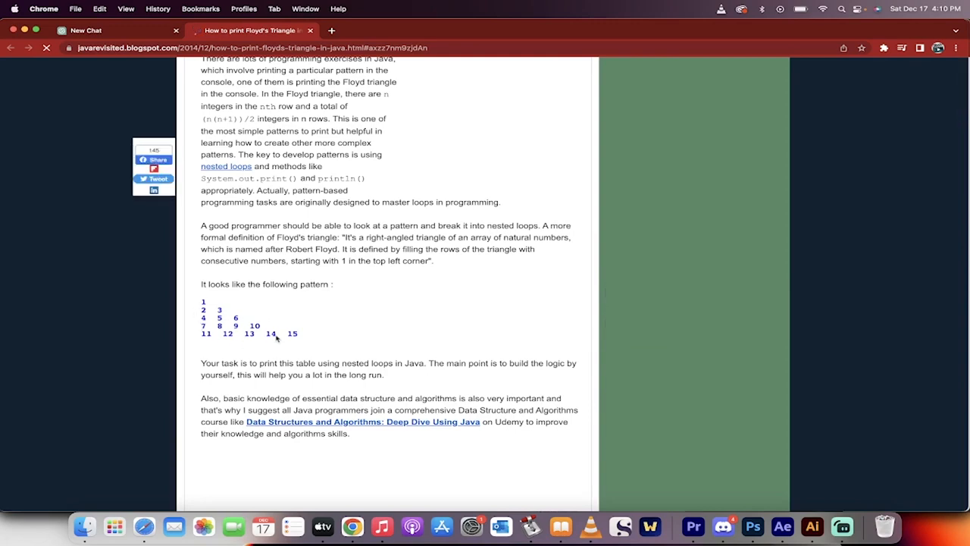
pyautogui.click(85, 30)
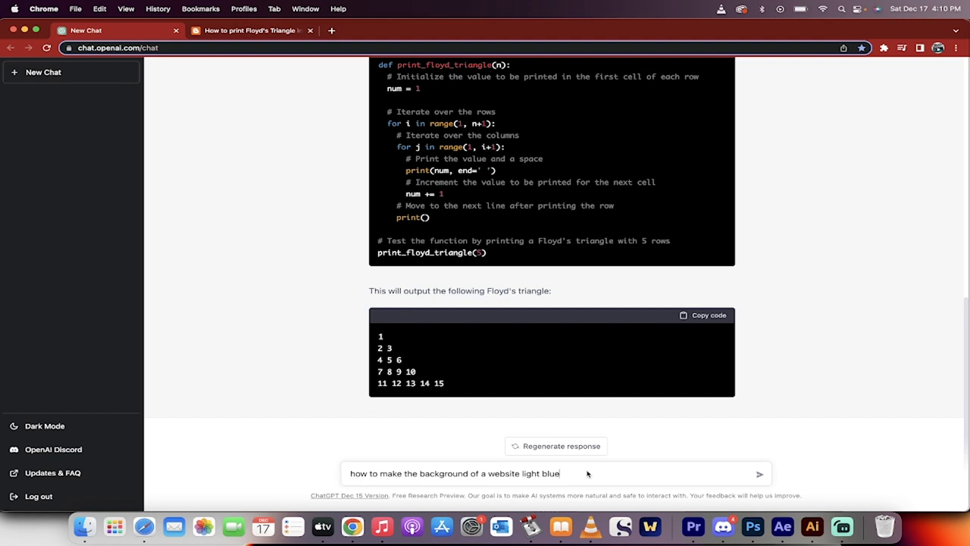
# Send the light blue website background question and follow the CSS answer as it generates
pyautogui.click(759, 473)
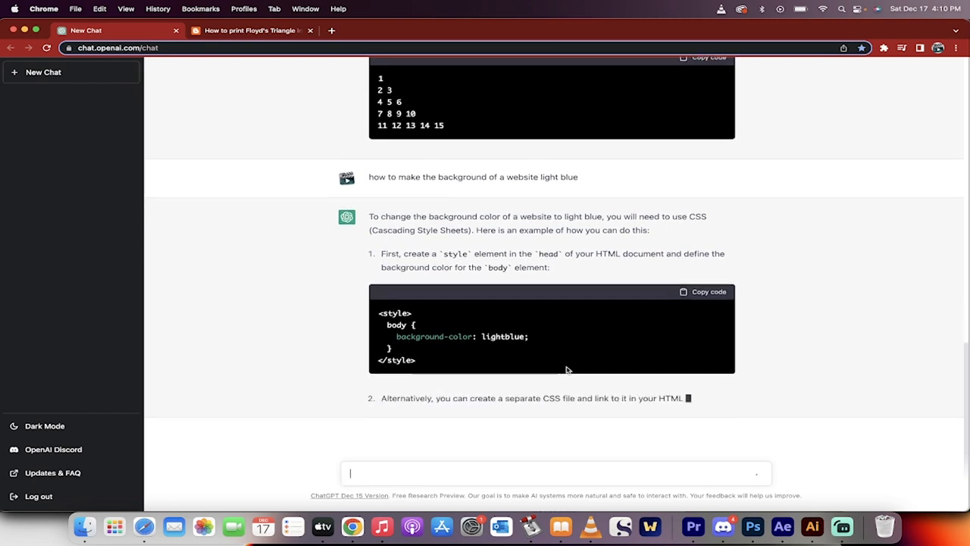
pyautogui.scroll(-3)
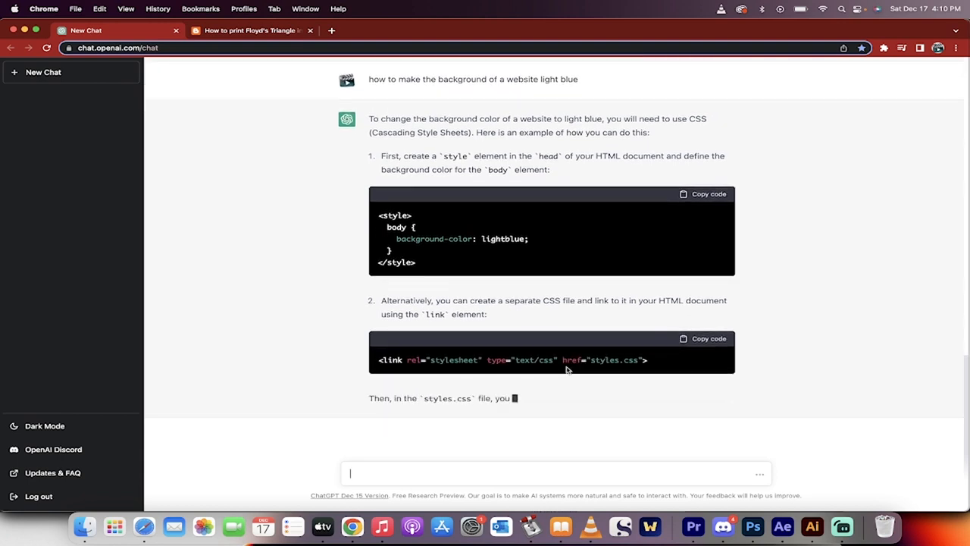
pyautogui.scroll(-3)
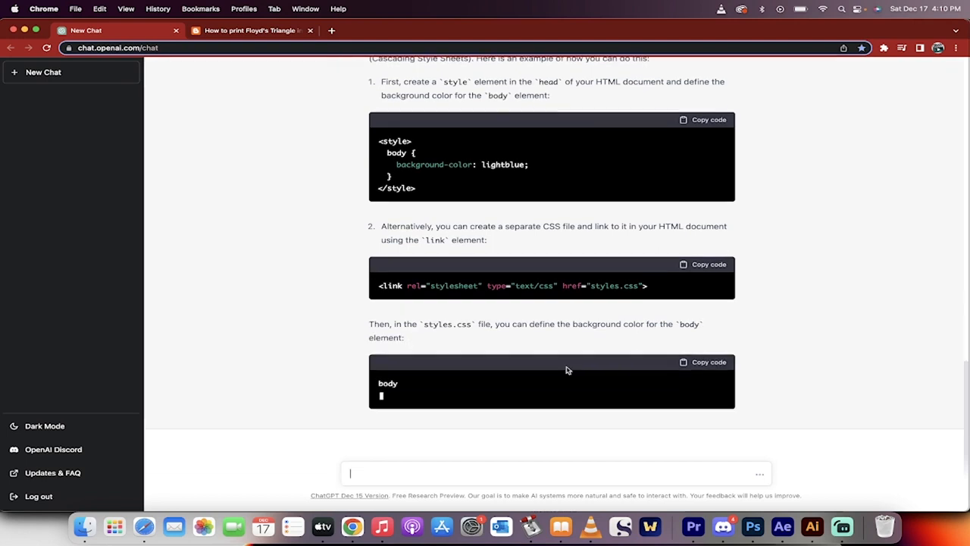